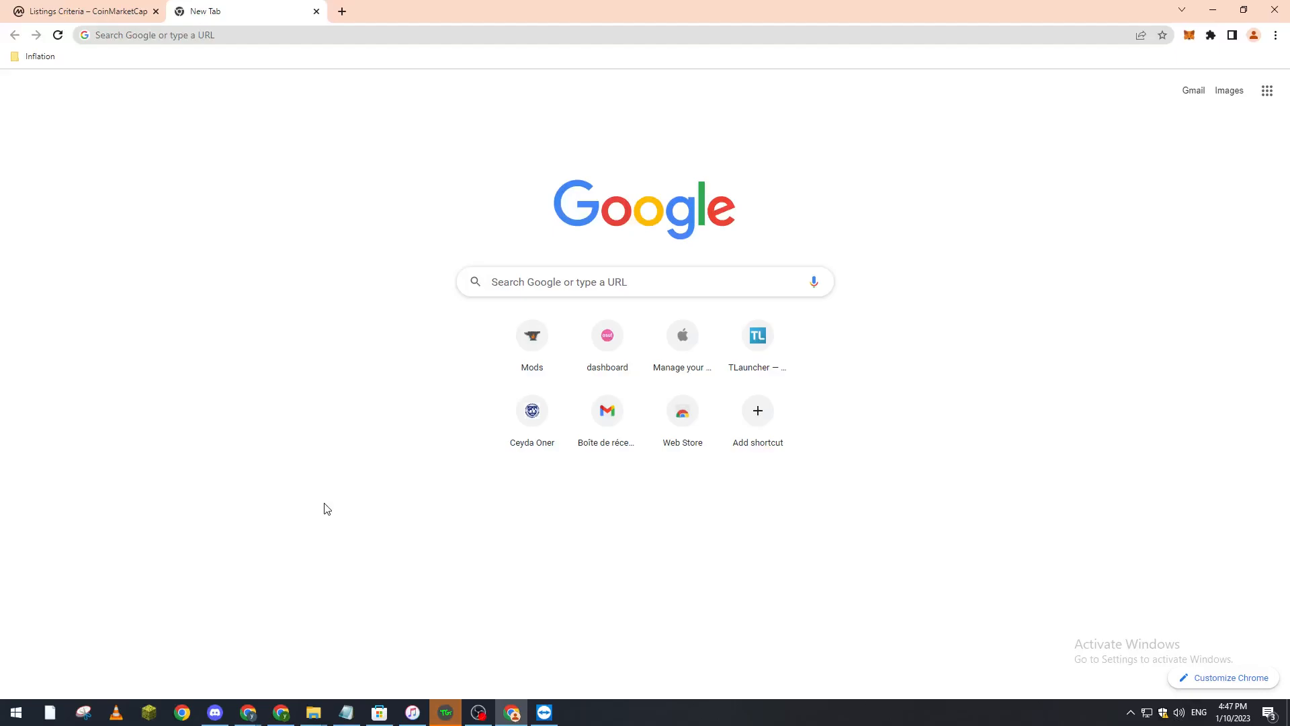
# Close the 'Listings Criteria – CoinMarketCap' tab, leaving only the new tab
pyautogui.click(155, 11)
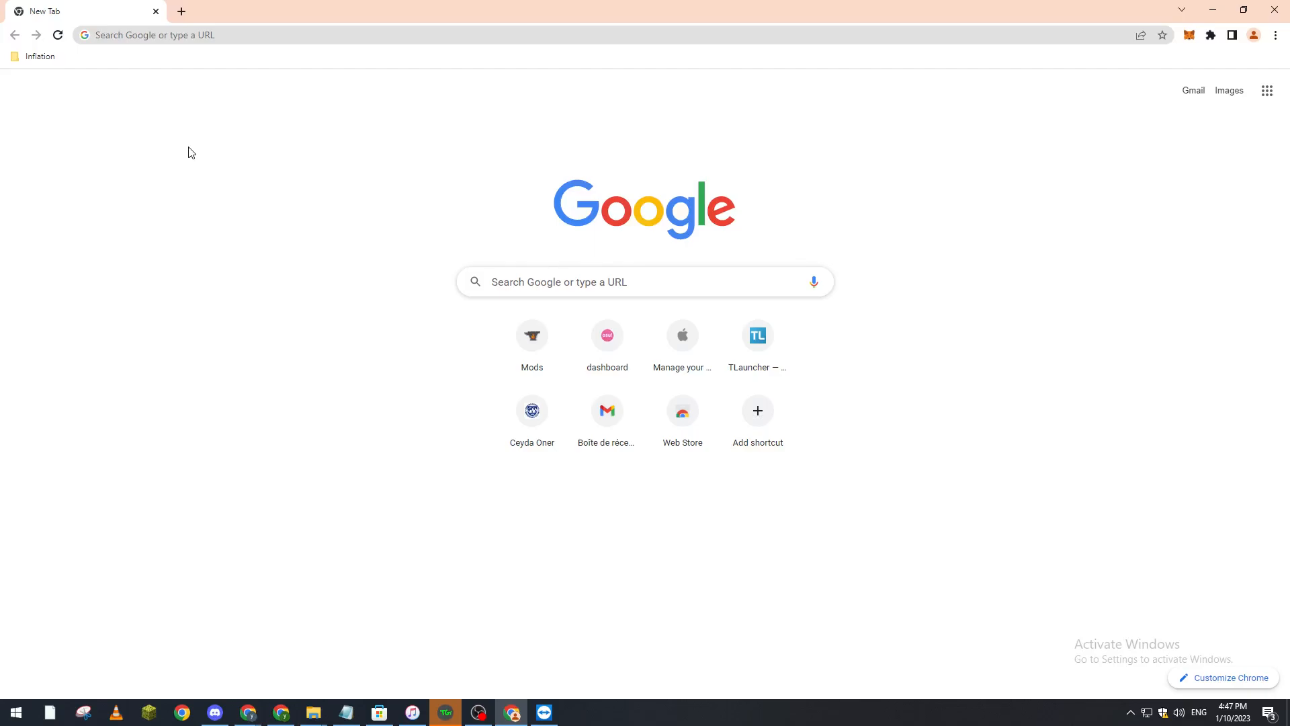
pyautogui.moveTo(246, 103)
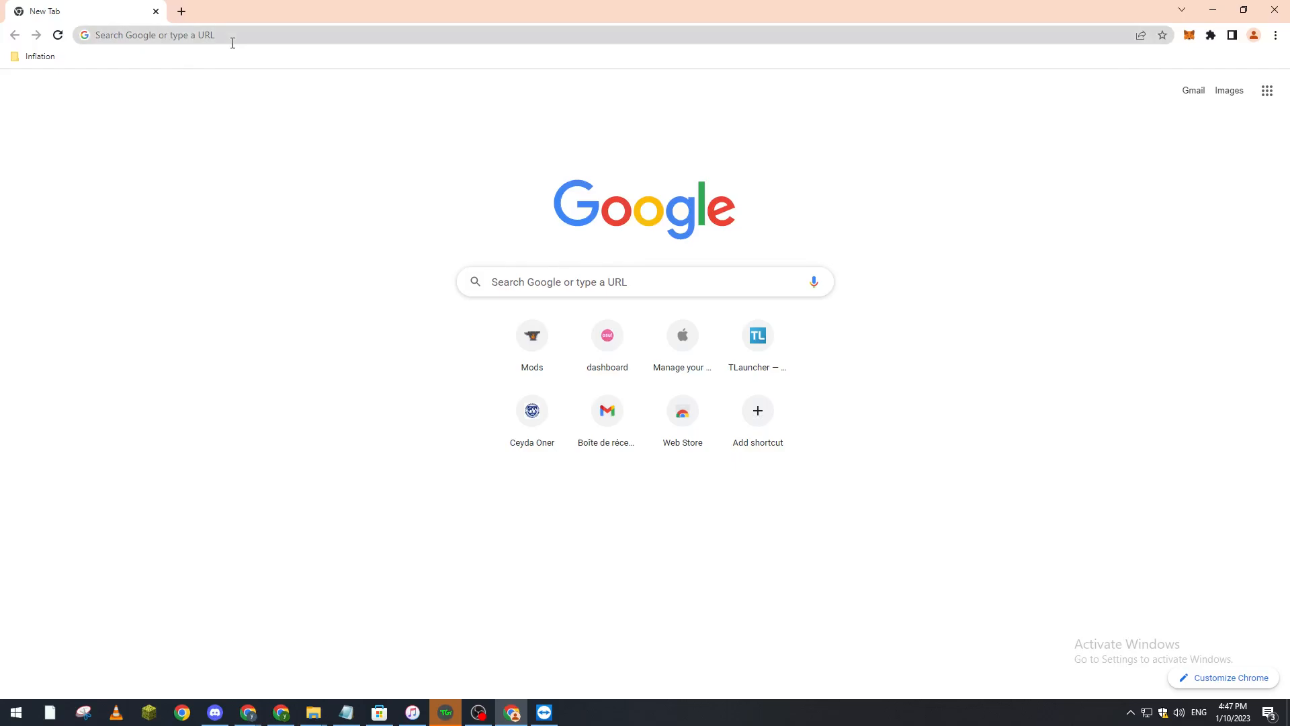
# Go to coingecko.com and skim the market-cap coin table down and back up
pyautogui.click(148, 34)
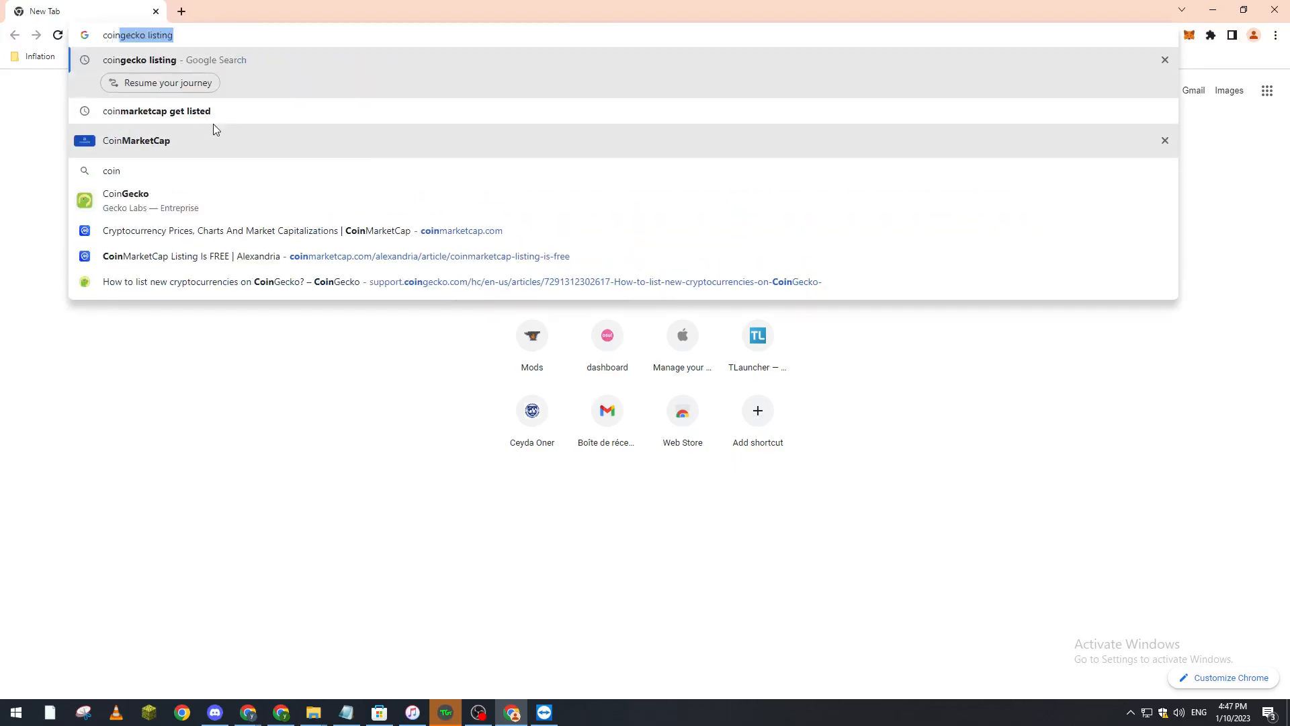
pyautogui.write('coingecko.com/fr')
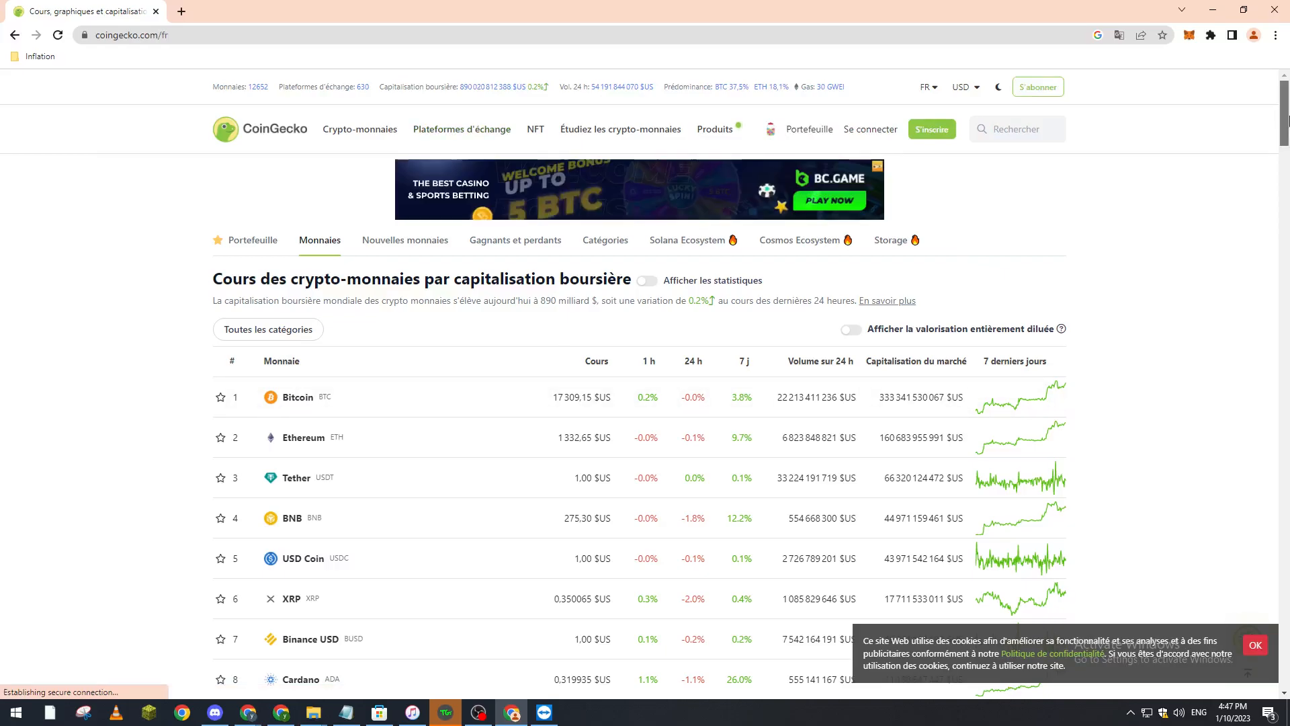
pyautogui.scroll(-3)
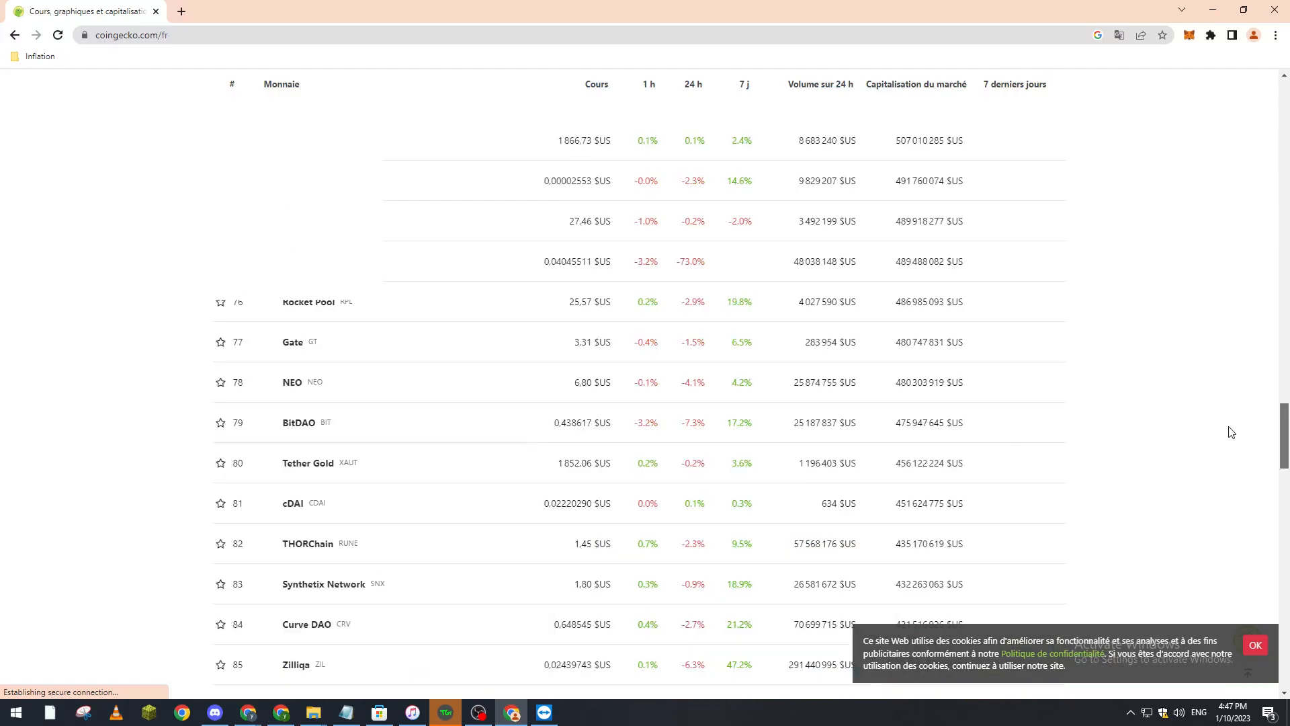
pyautogui.scroll(3)
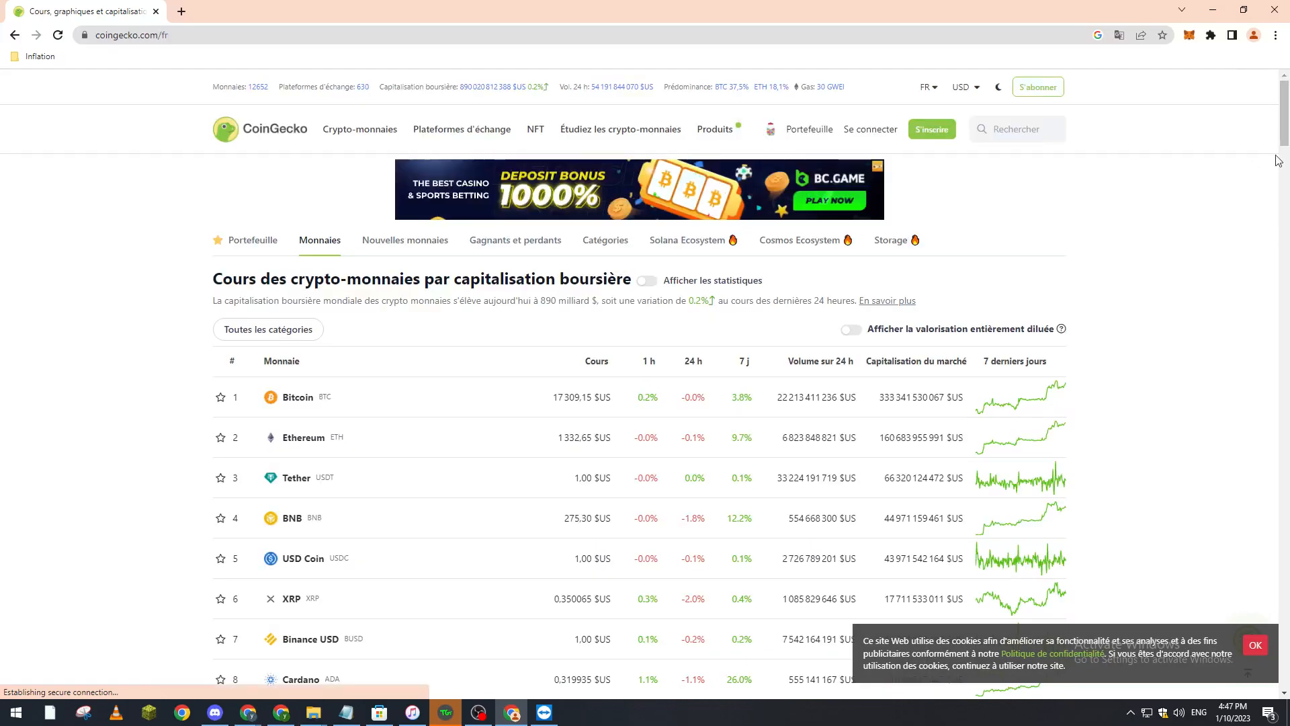
pyautogui.moveTo(931, 129)
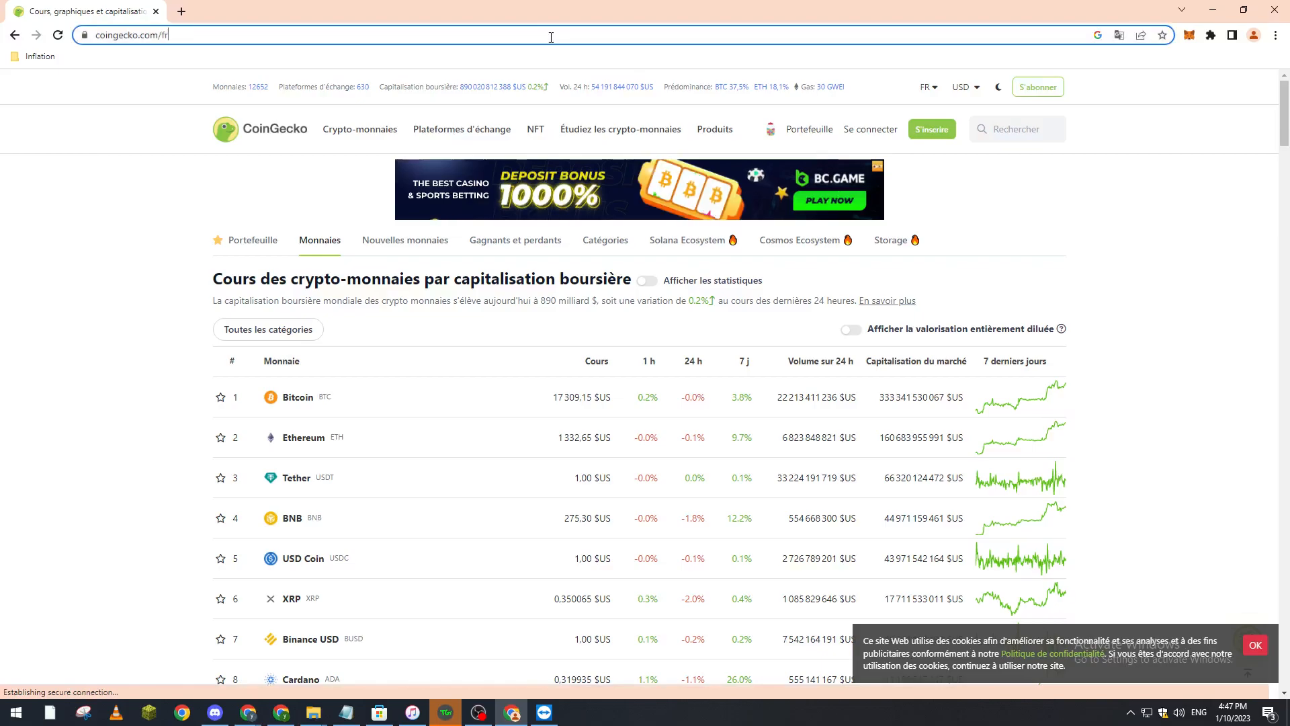
# Search Google for 'coingecko listing' and open 'How to list new cryptocurrencies on CoinGecko?'
pyautogui.write('cong')
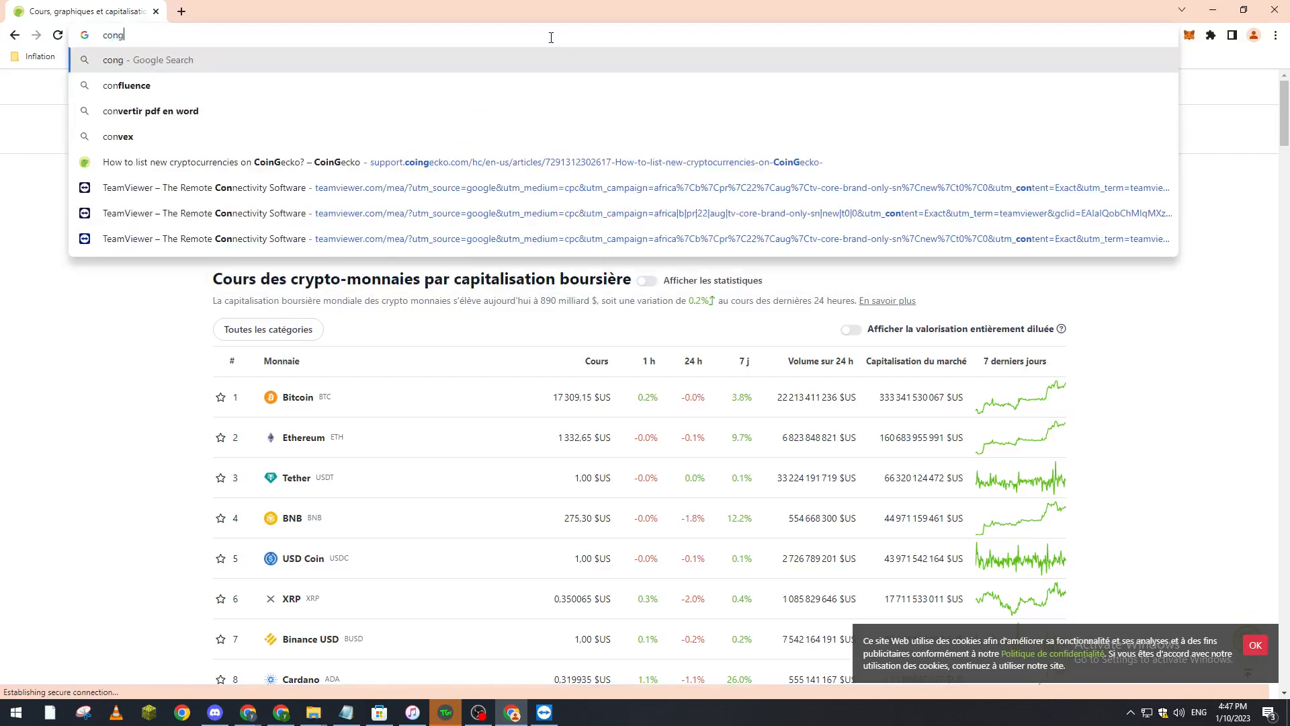
pyautogui.write('coingecko listing')
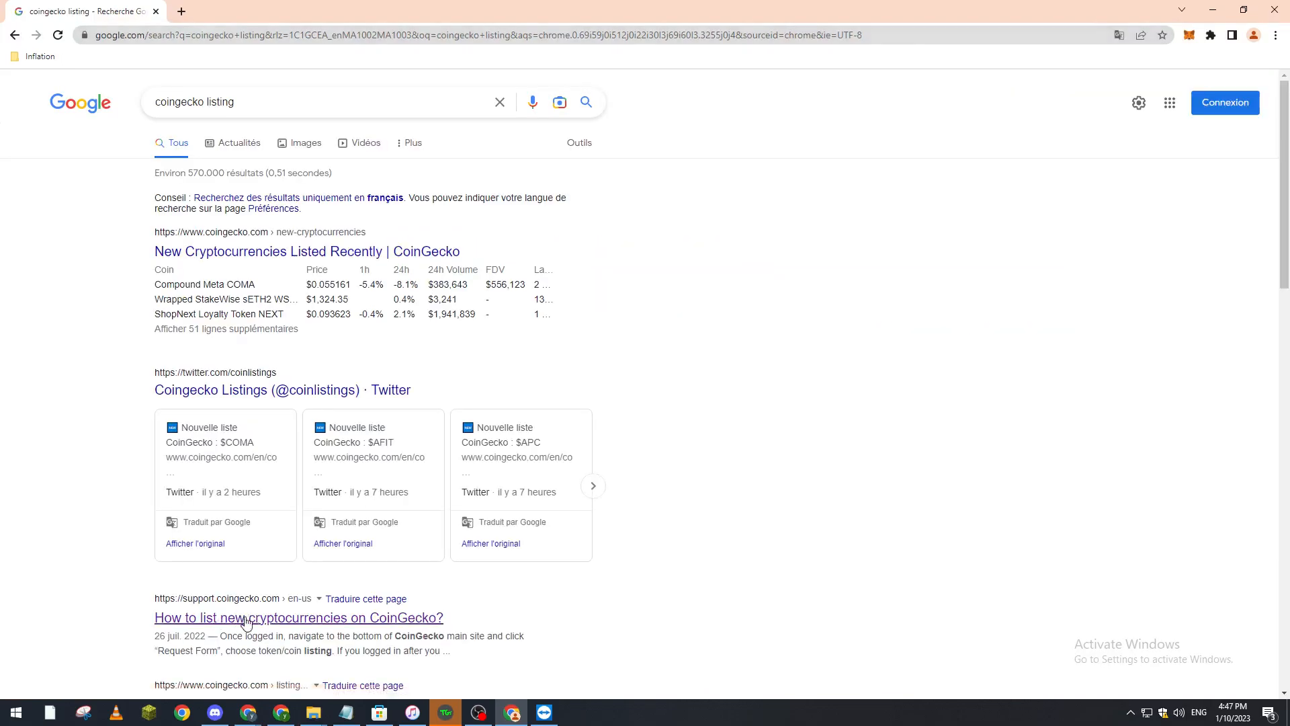
pyautogui.click(299, 617)
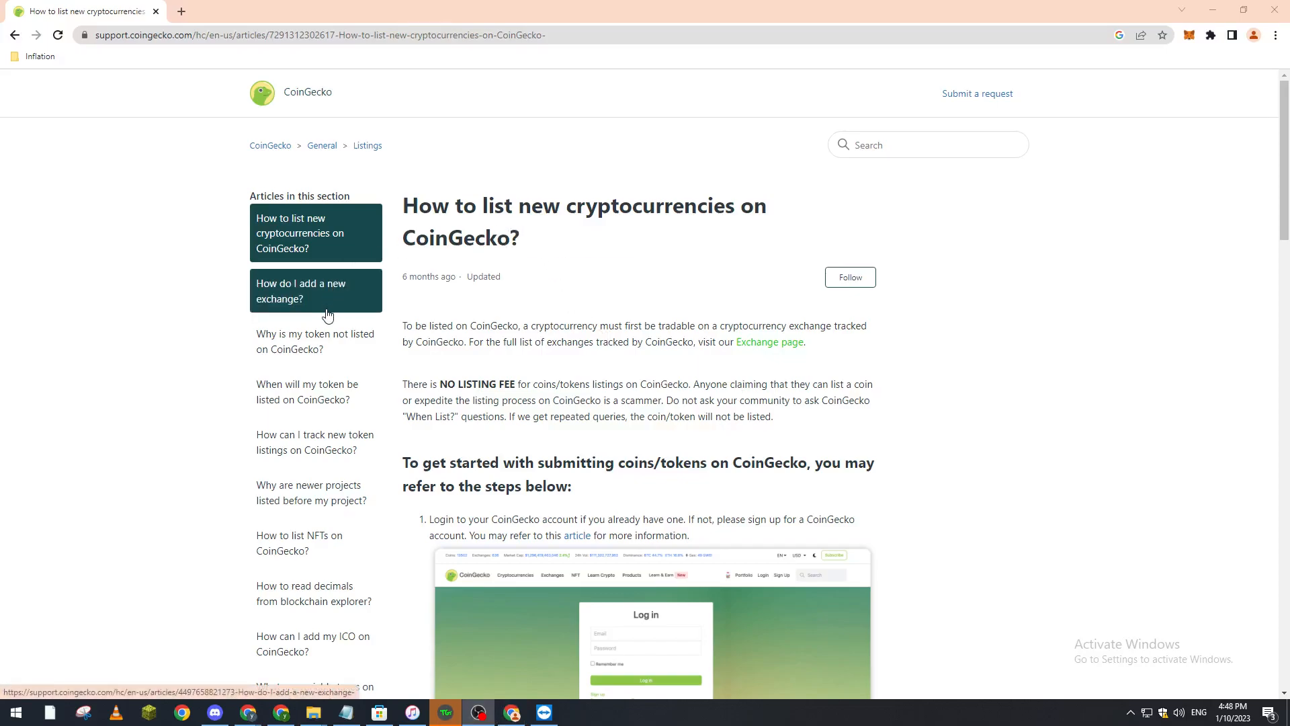
pyautogui.moveTo(575, 279)
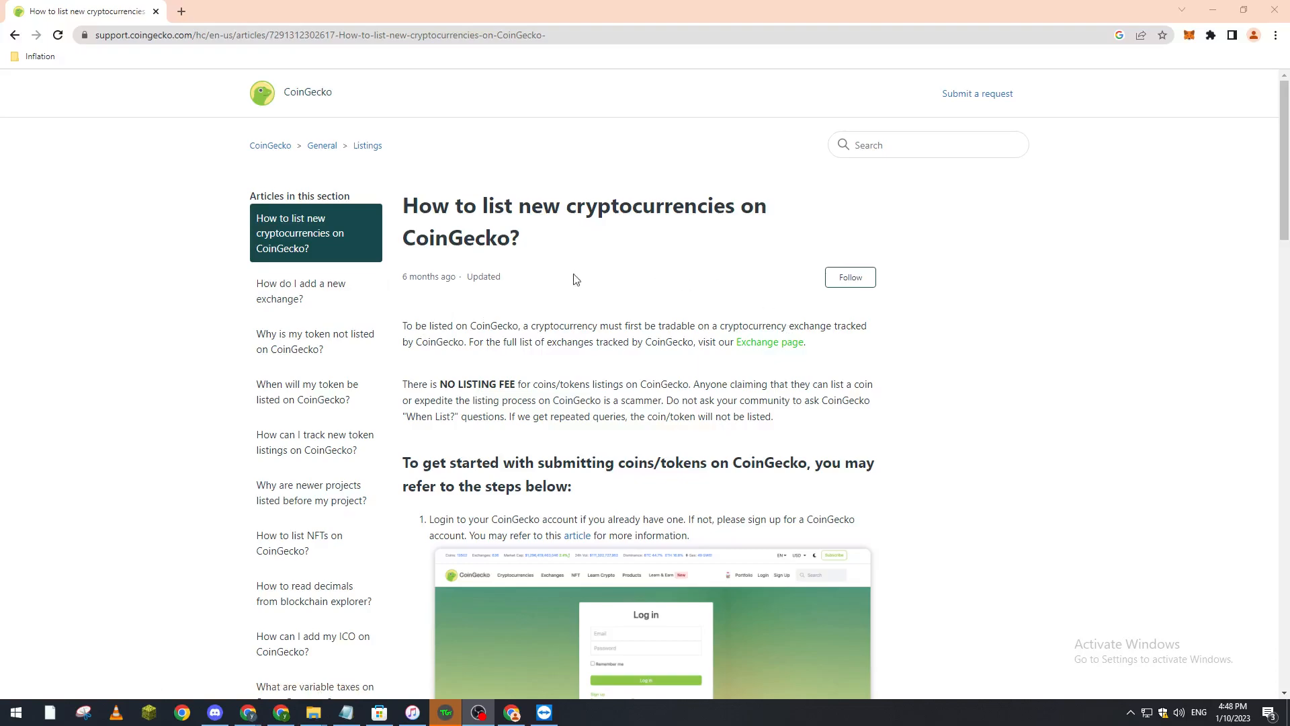
# Scroll the article down to the 'To get started with submitting coins/tokens' steps
pyautogui.scroll(-3)
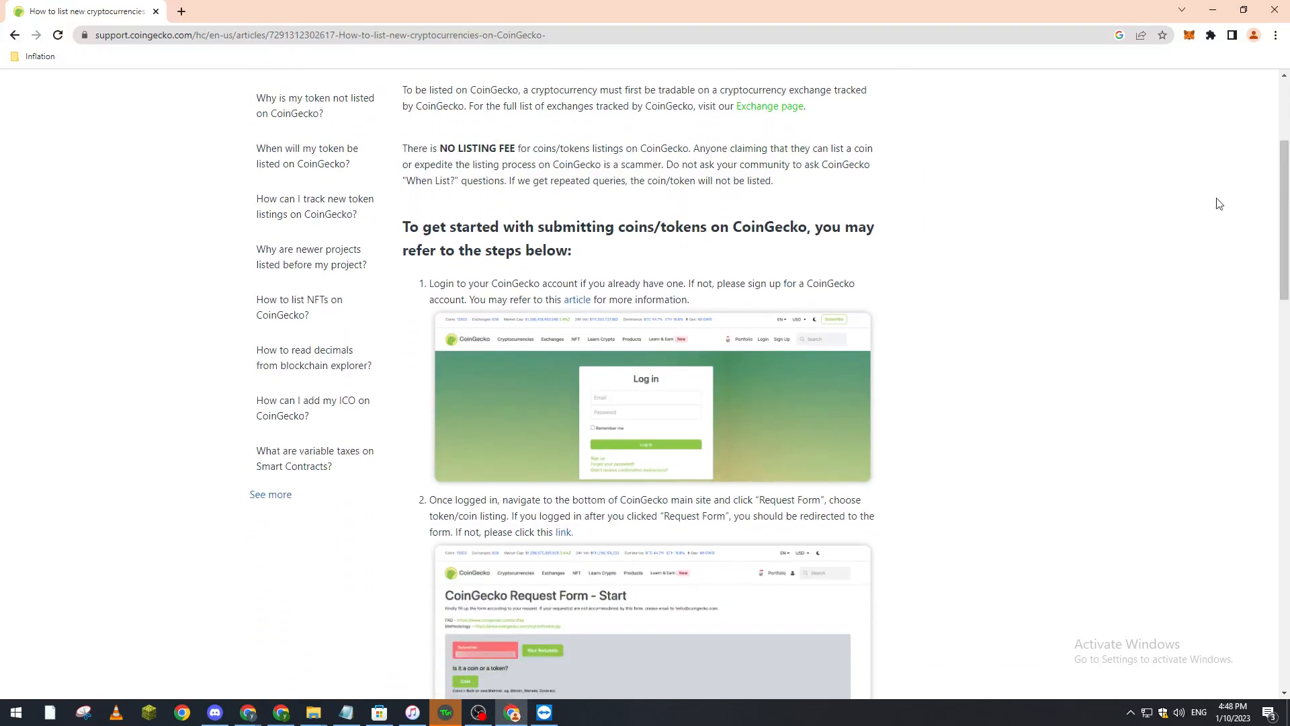
pyautogui.moveTo(586, 206)
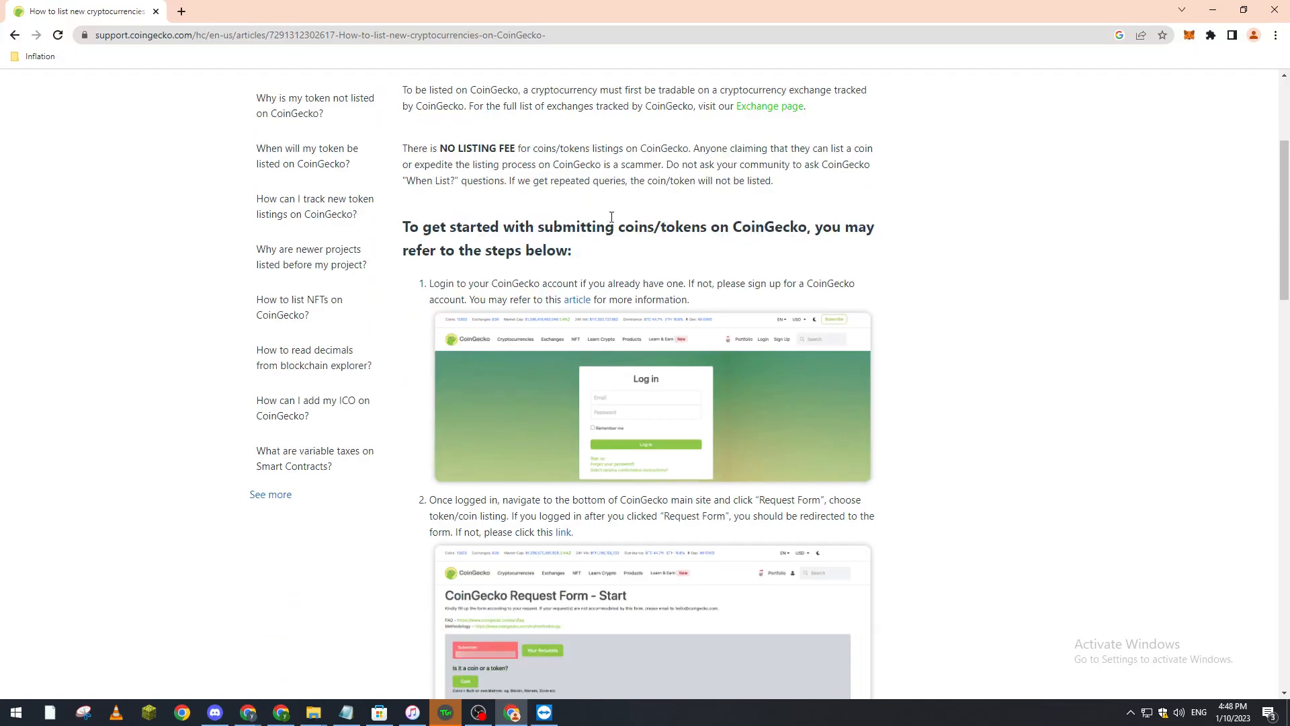
pyautogui.moveTo(623, 251)
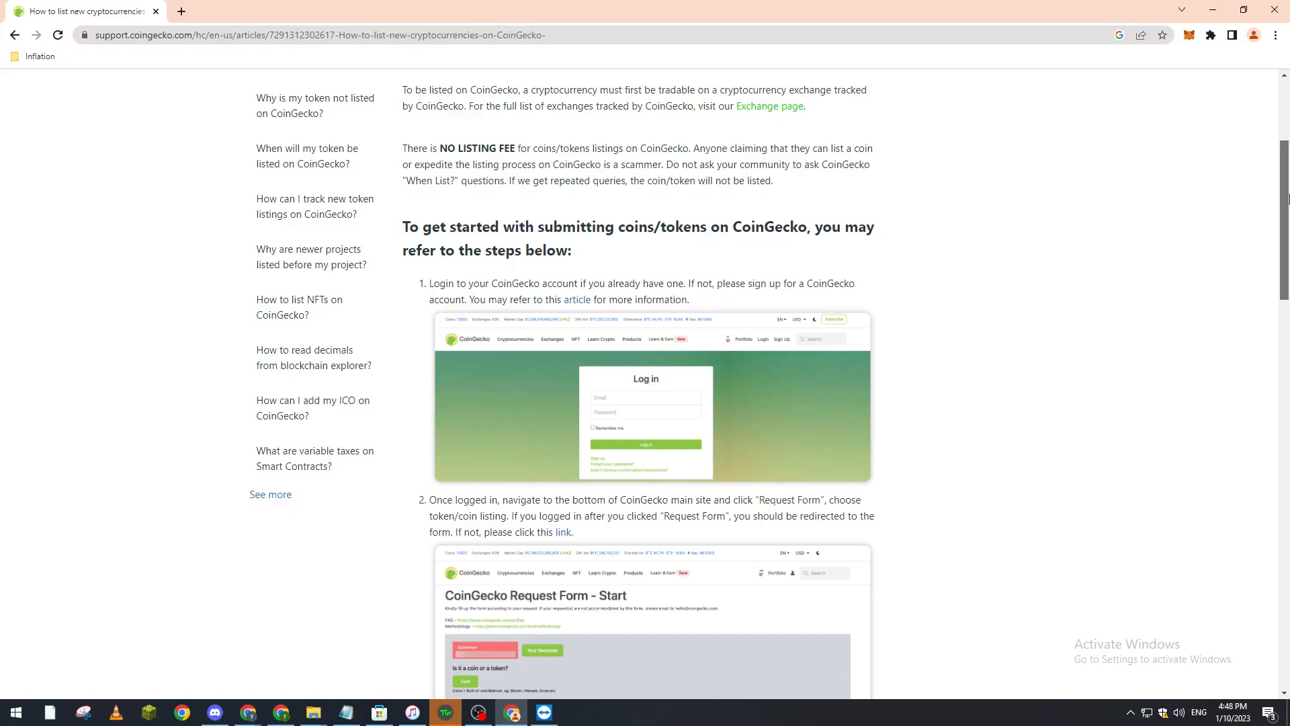
pyautogui.scroll(-3)
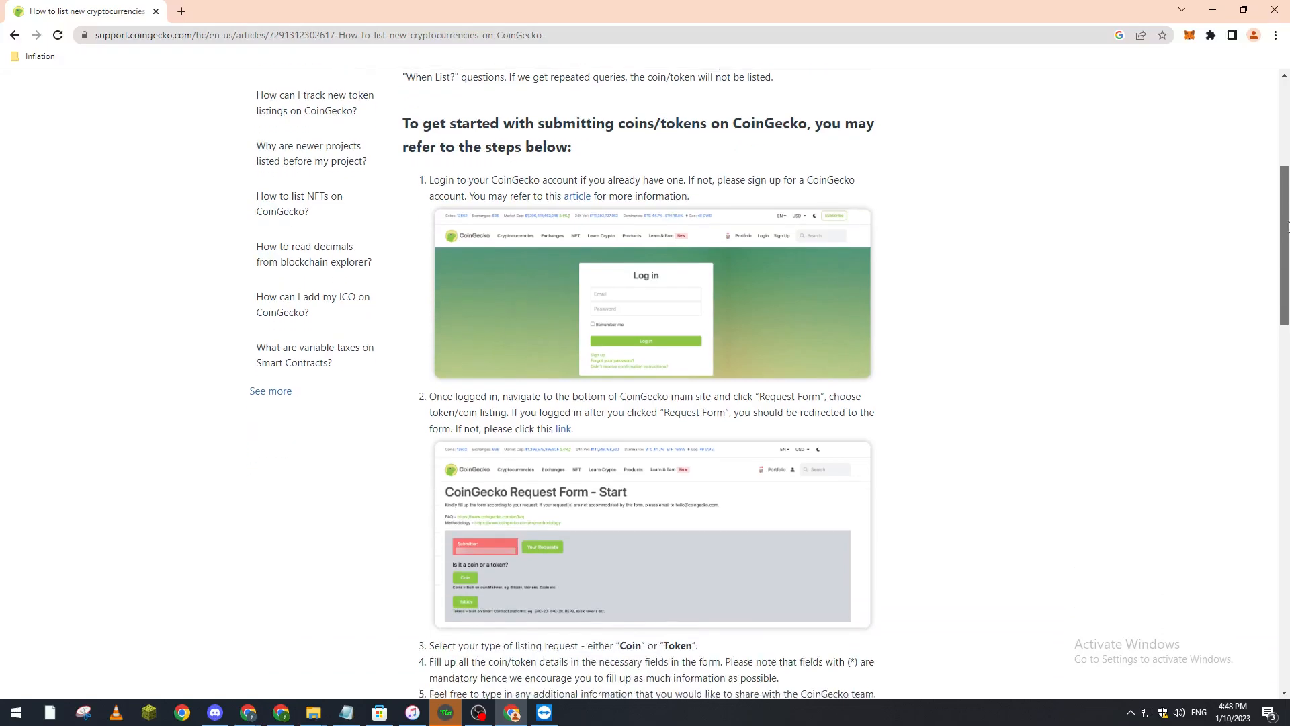
pyautogui.scroll(-3)
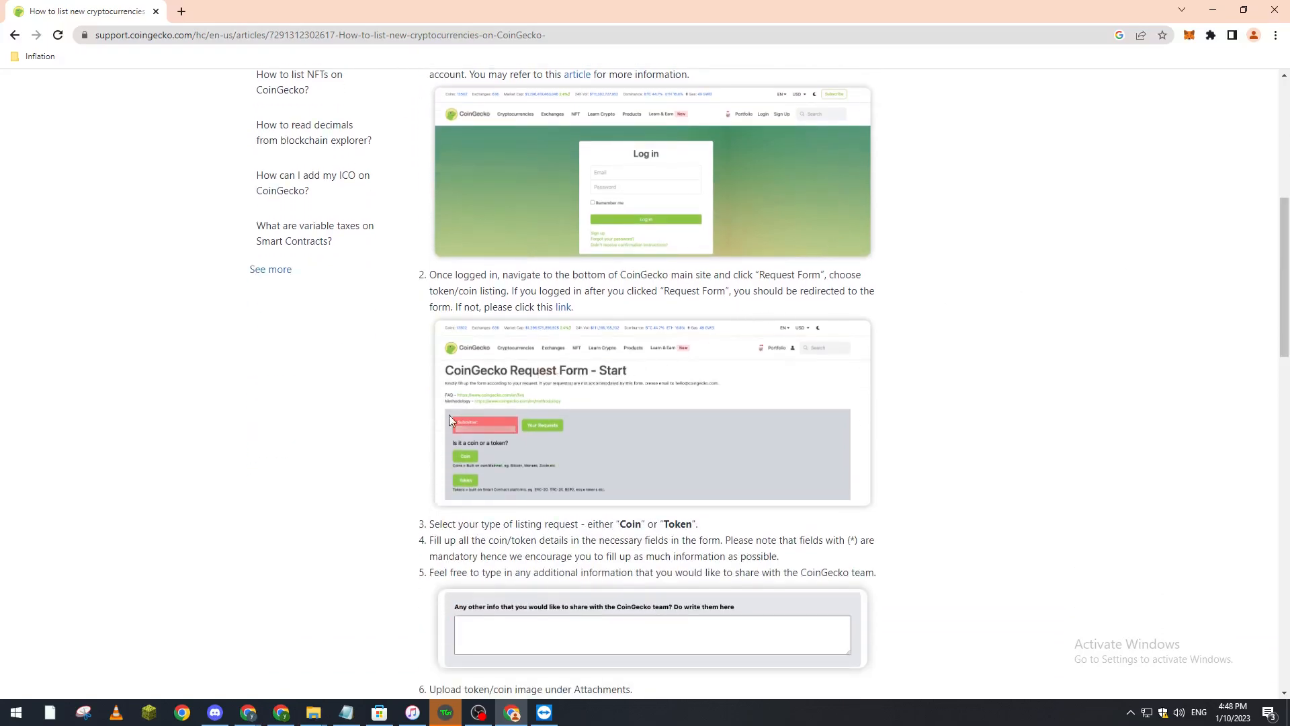
pyautogui.moveTo(490, 451)
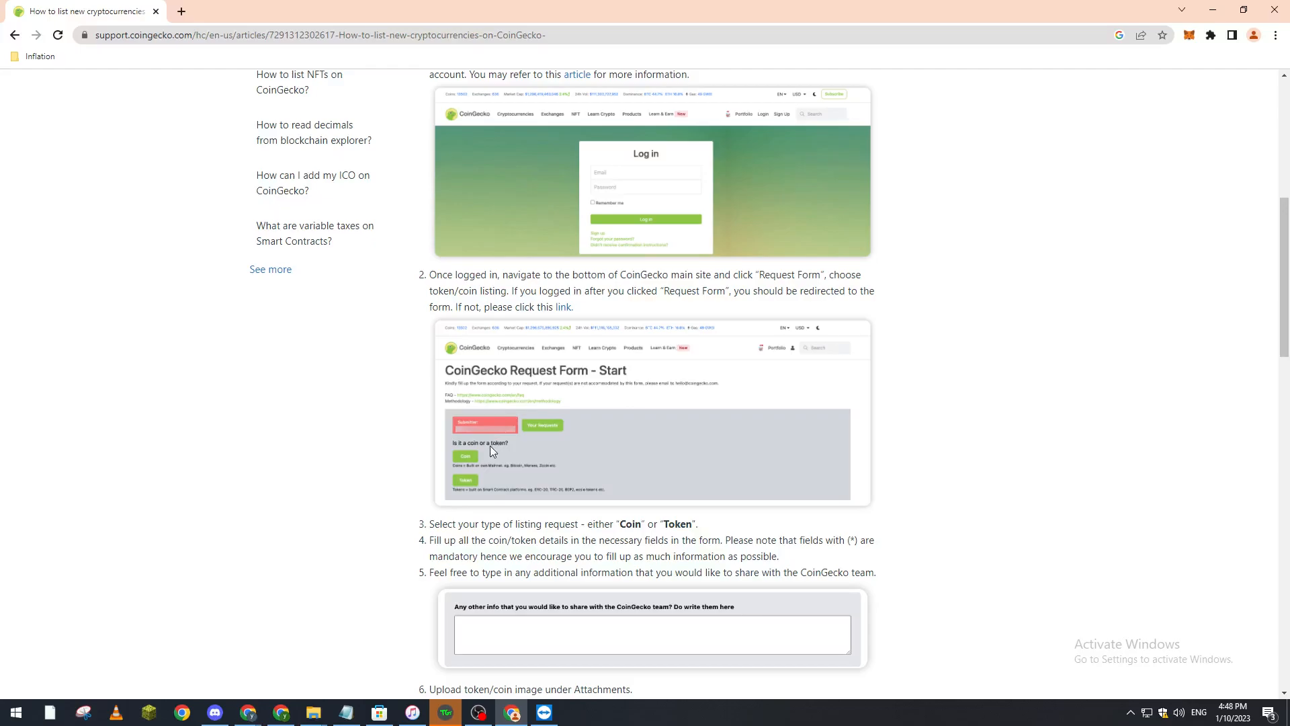
pyautogui.moveTo(832, 291)
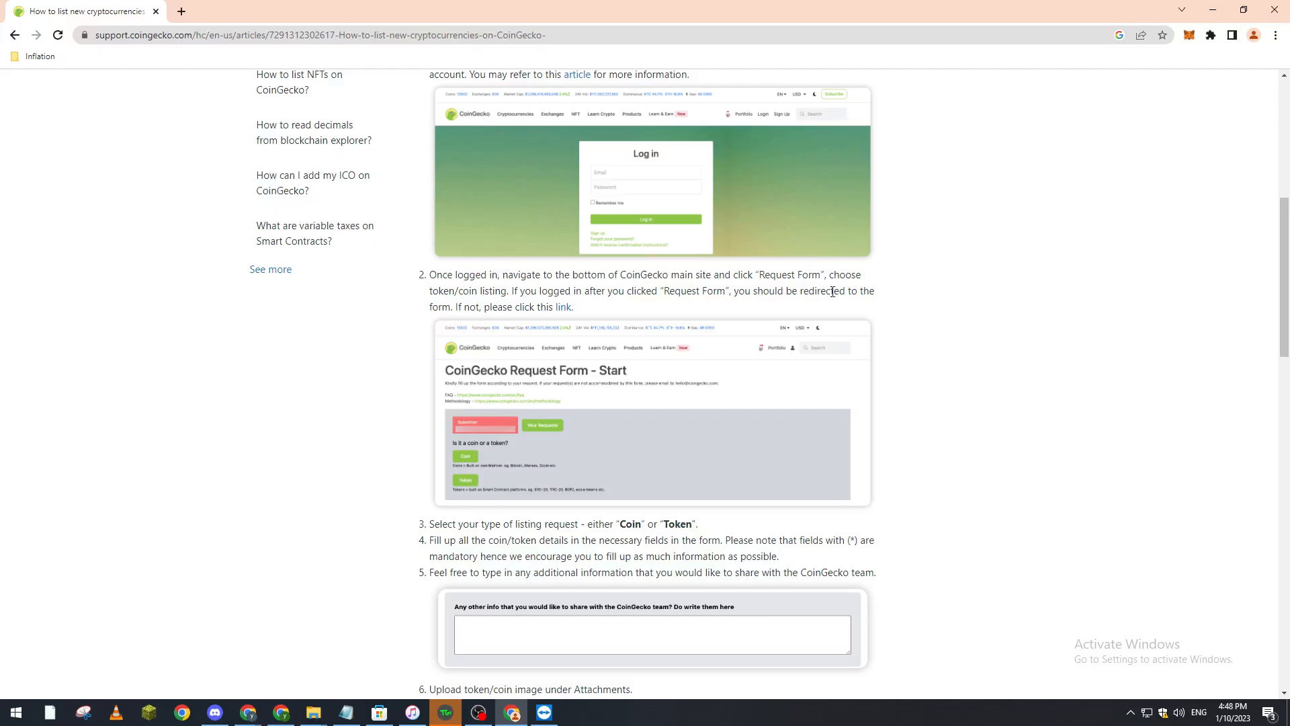
pyautogui.moveTo(510, 540)
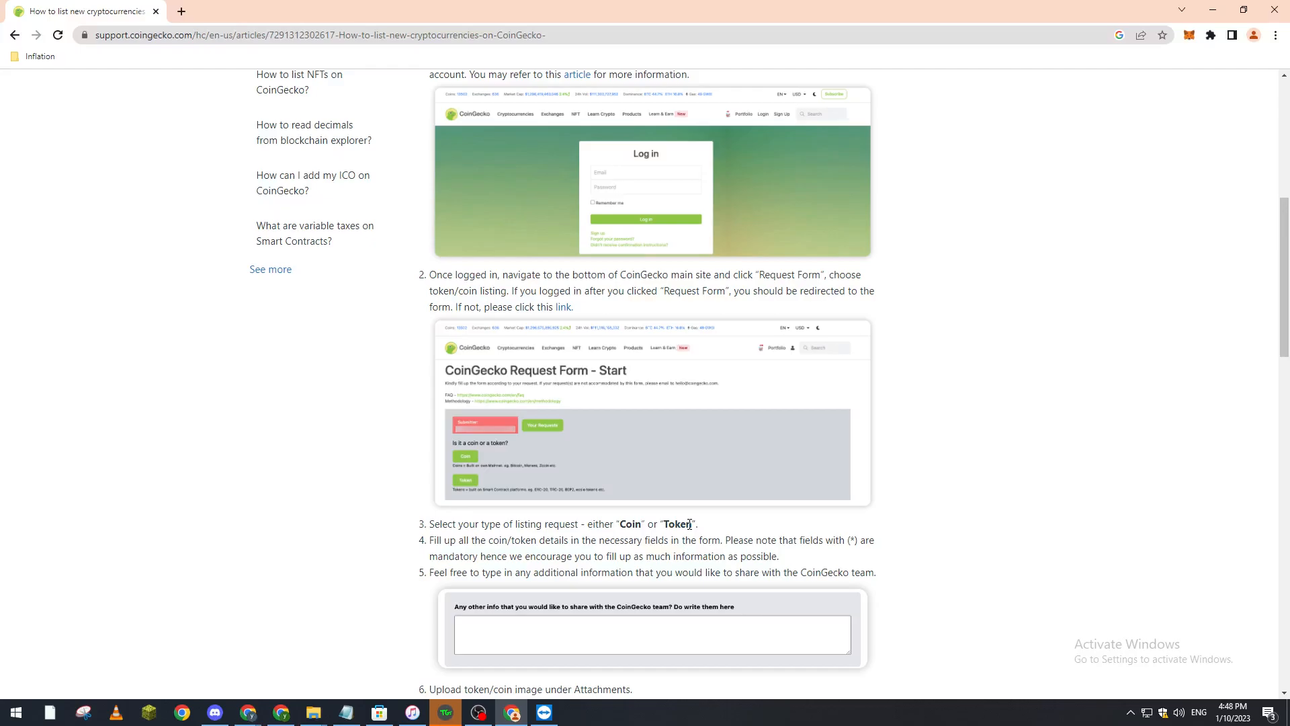
pyautogui.moveTo(718, 539)
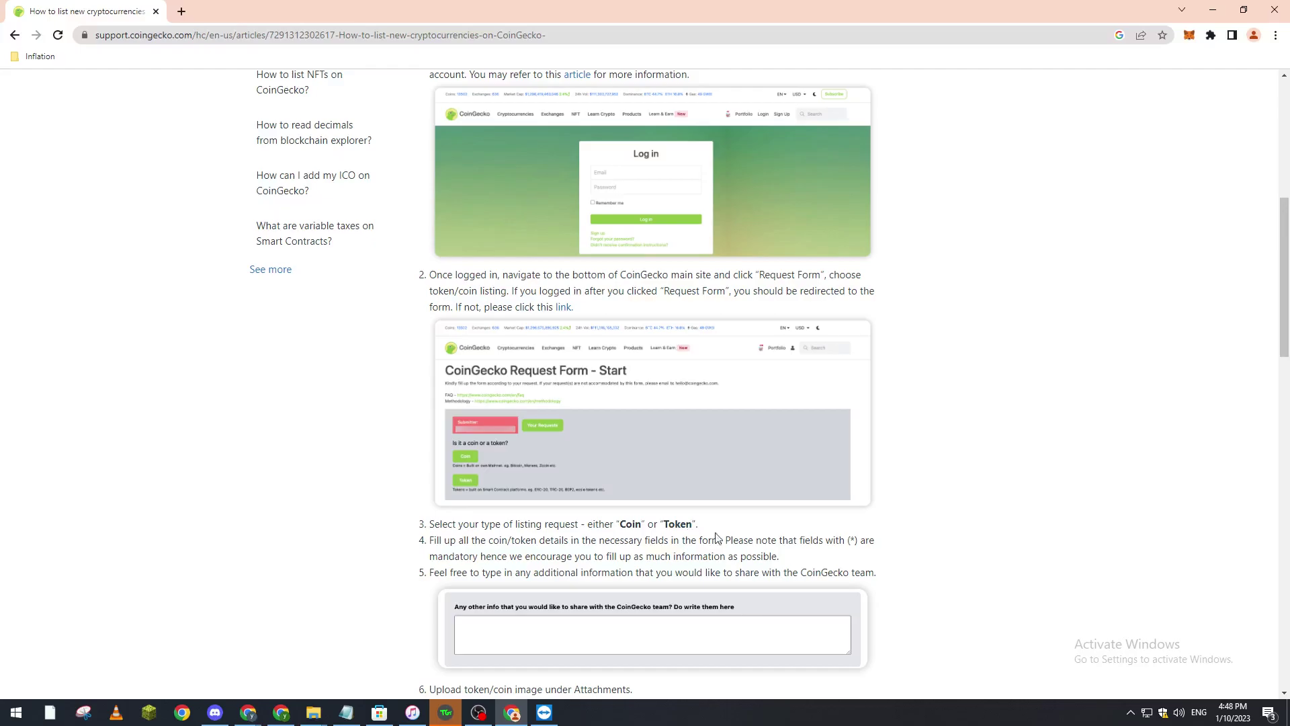
pyautogui.moveTo(818, 530)
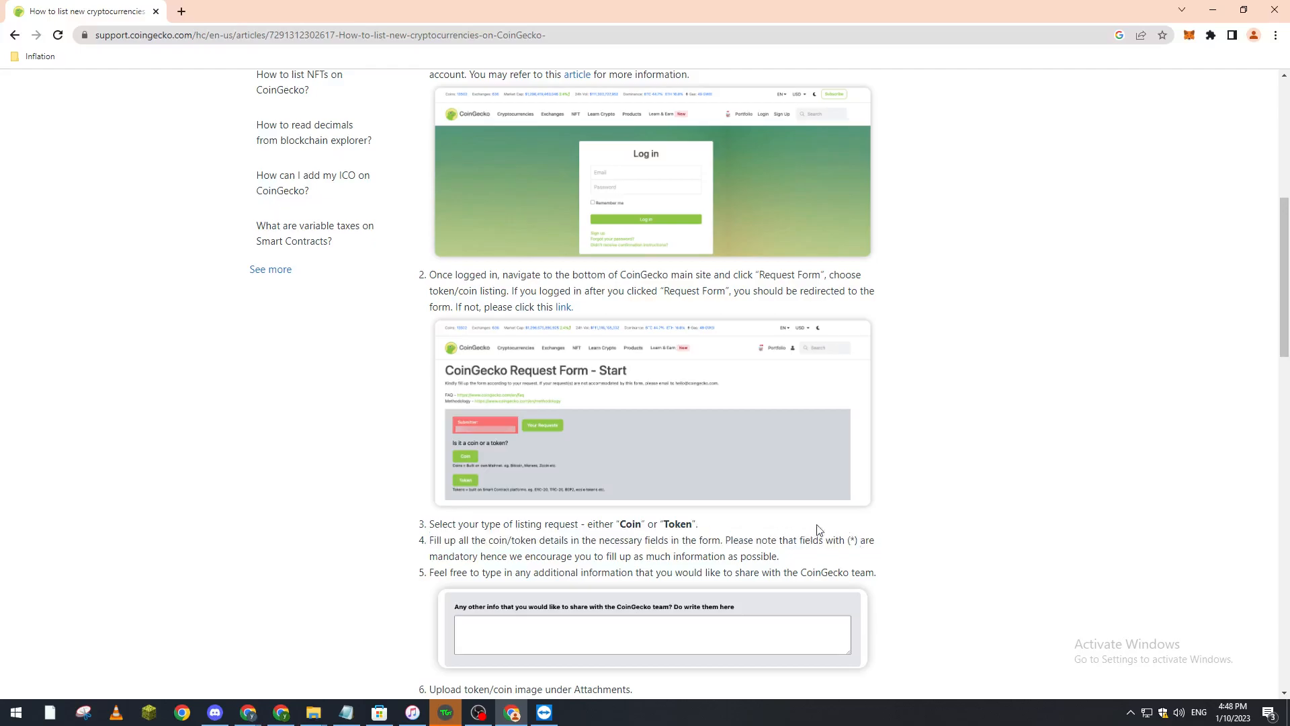
pyautogui.moveTo(689, 590)
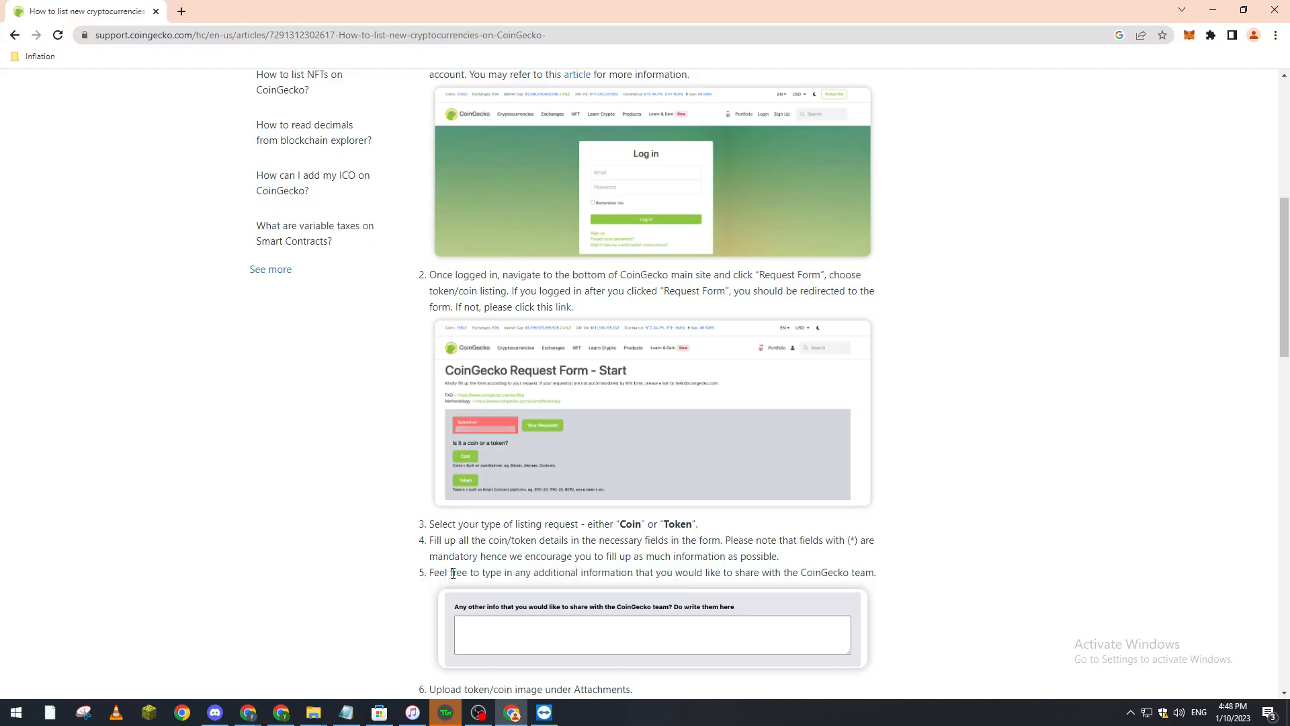
pyautogui.doubleClick(458, 572)
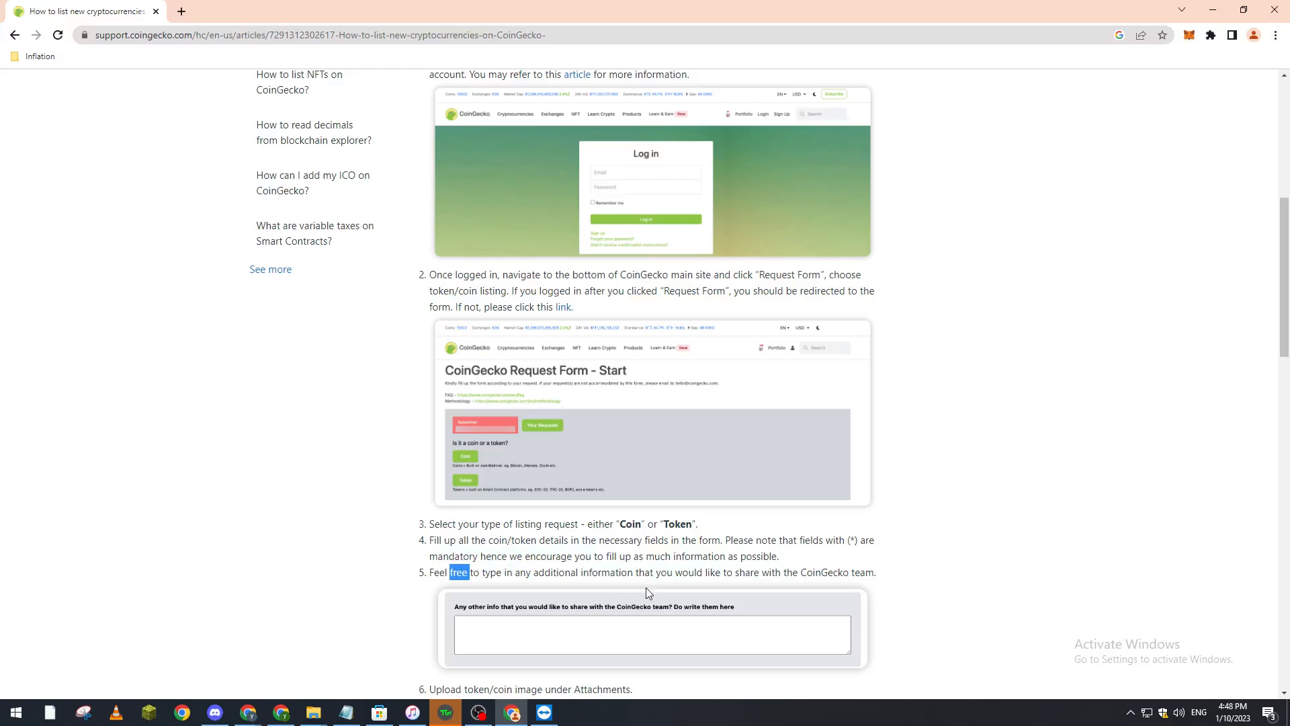
# Scroll to steps 6–8 covering coin image attachment, submitting, and checking status
pyautogui.scroll(-3)
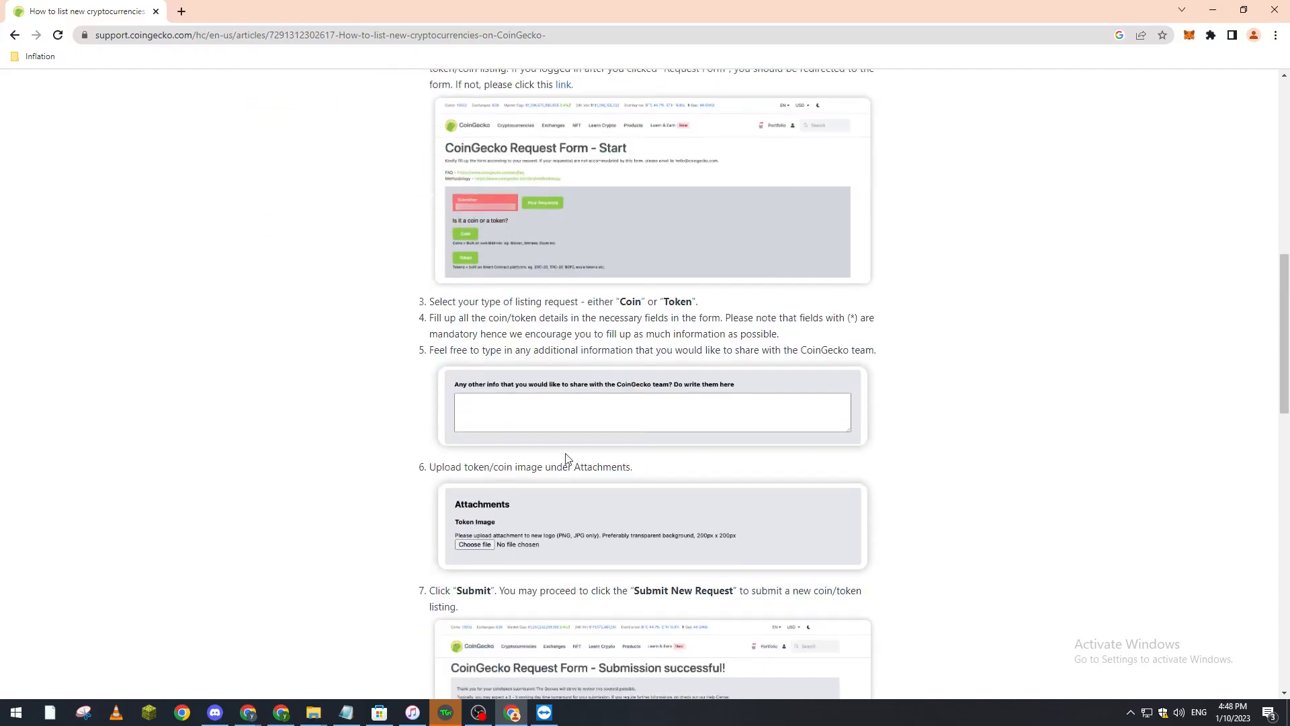
pyautogui.moveTo(579, 509)
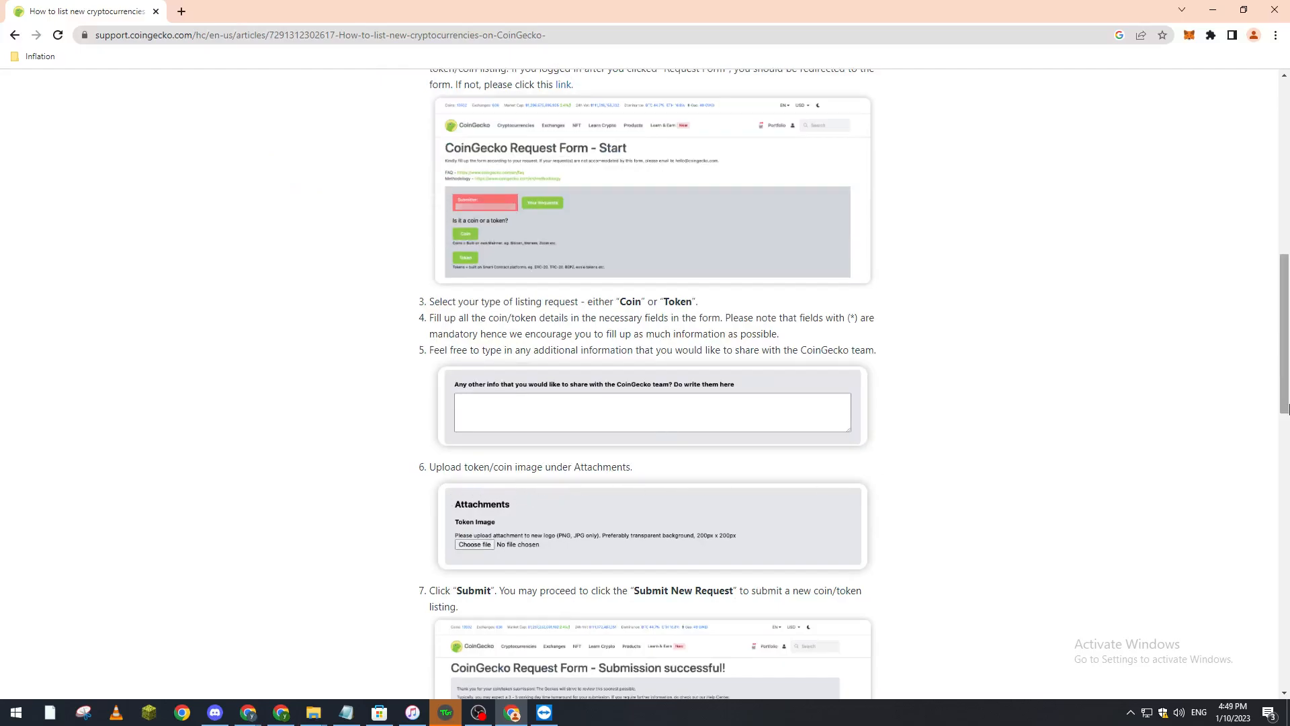
pyautogui.scroll(-3)
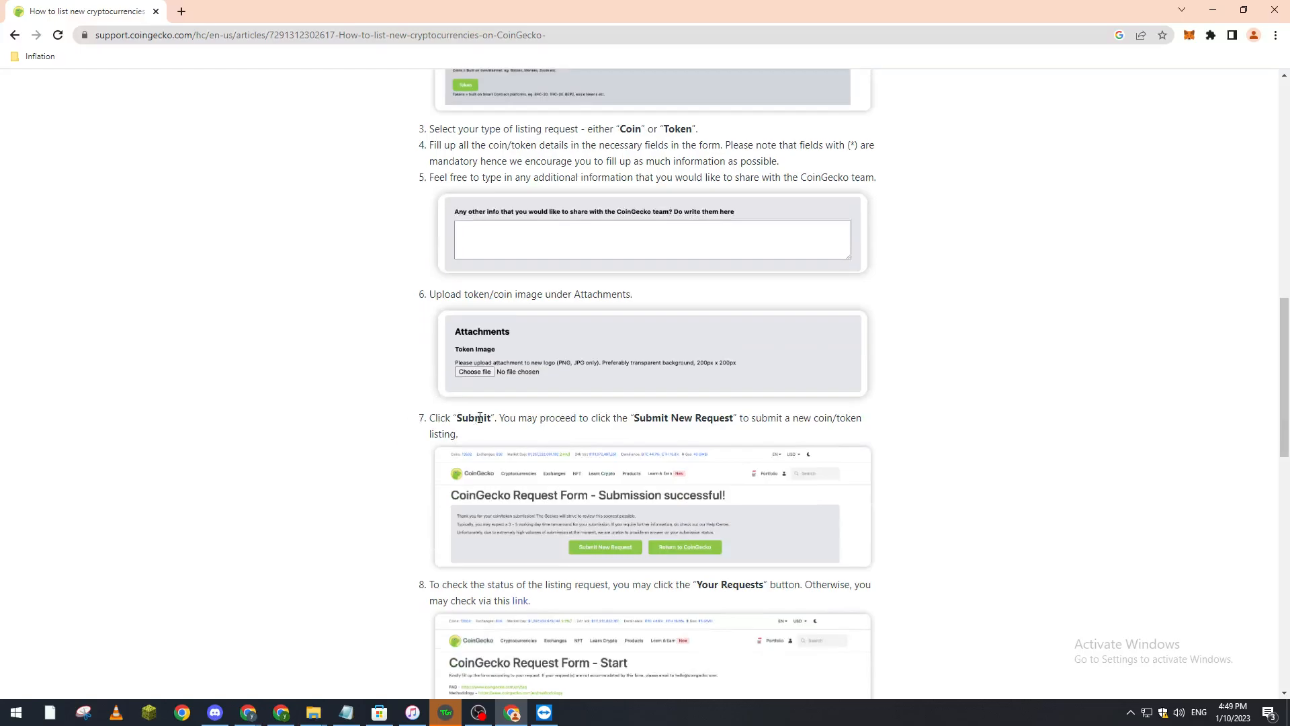
pyautogui.moveTo(796, 456)
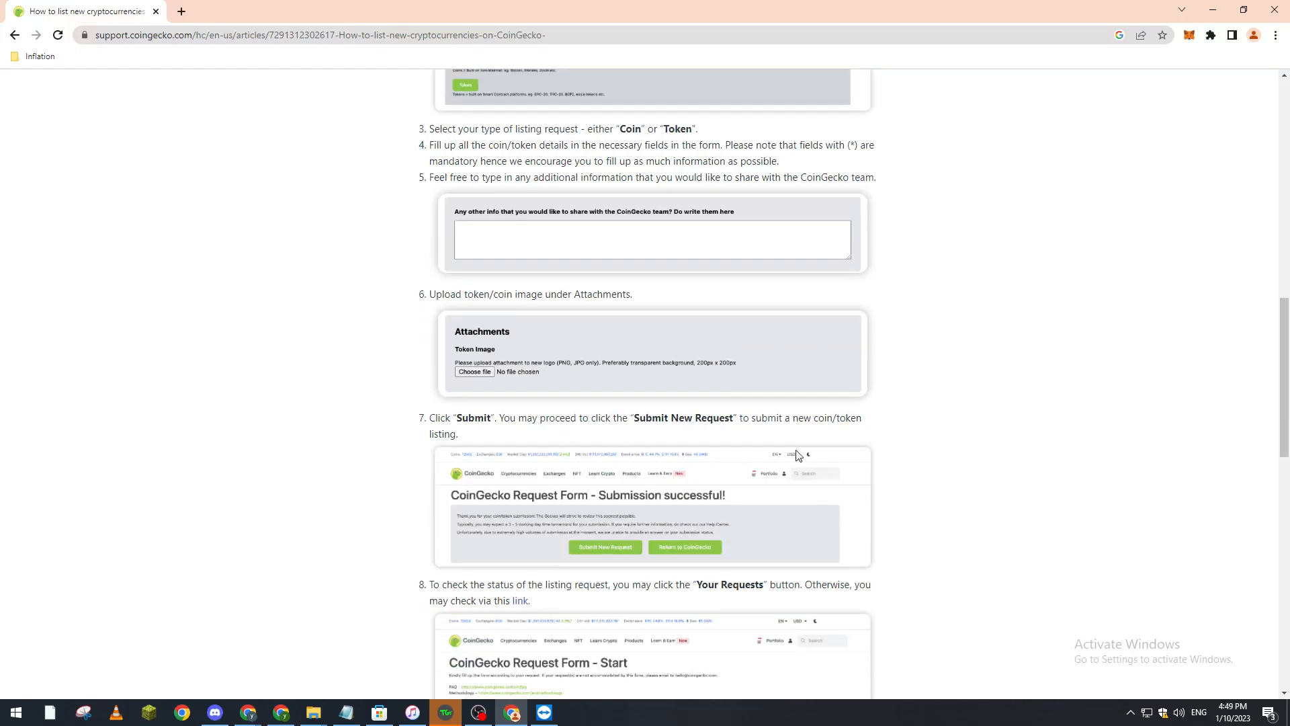
pyautogui.moveTo(667, 432)
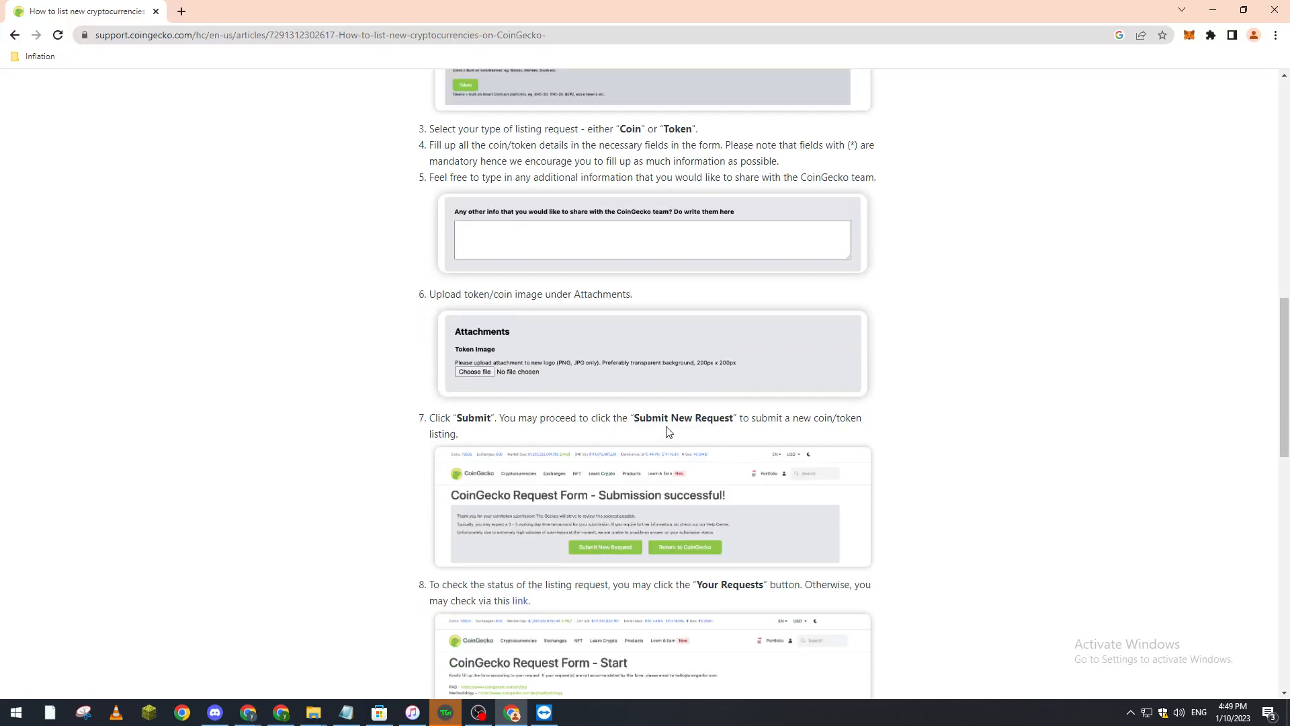
# Scroll to the Request Submissions List screenshot and the 'Was this article helpful?' prompt
pyautogui.scroll(-3)
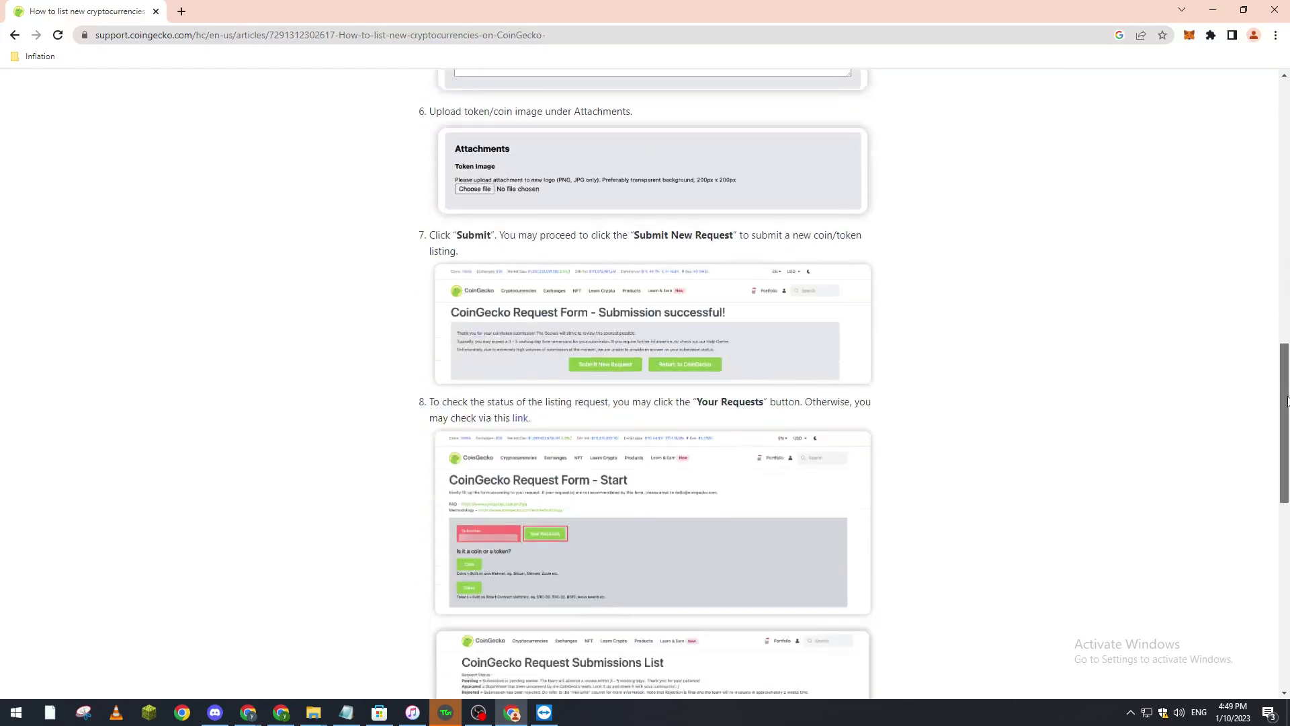
pyautogui.scroll(-3)
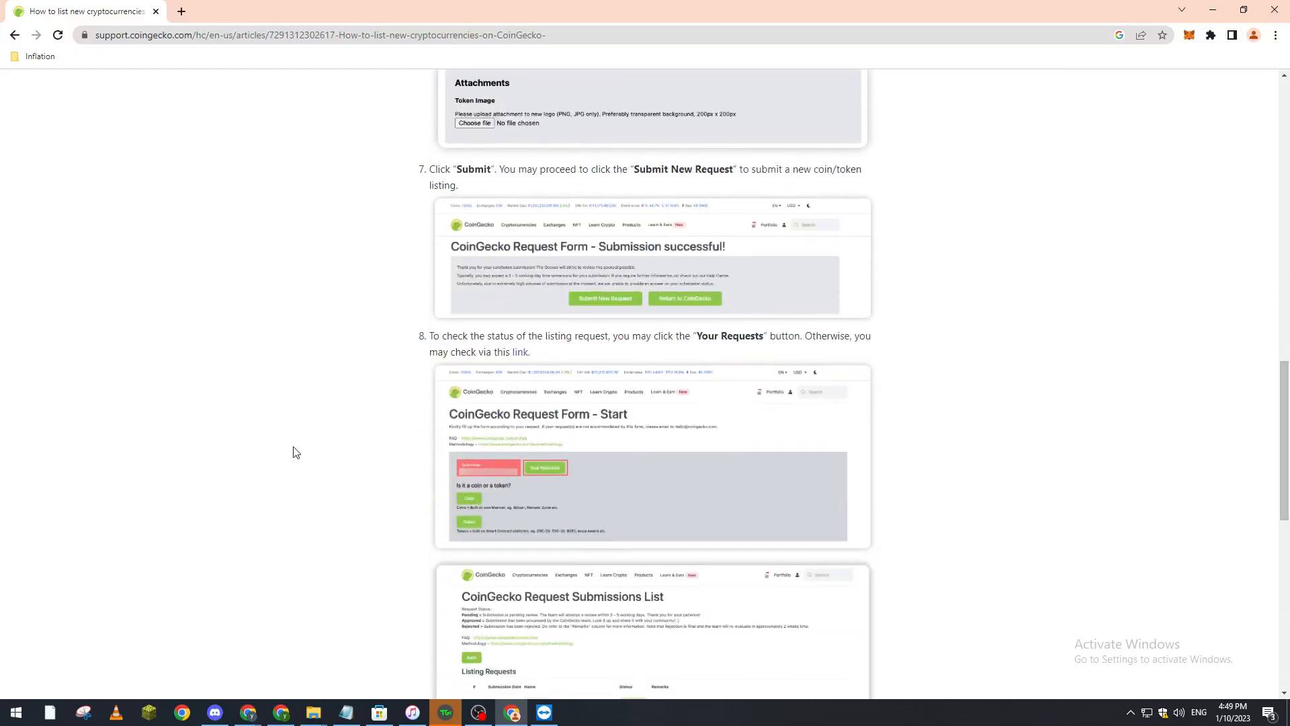
pyautogui.scroll(-3)
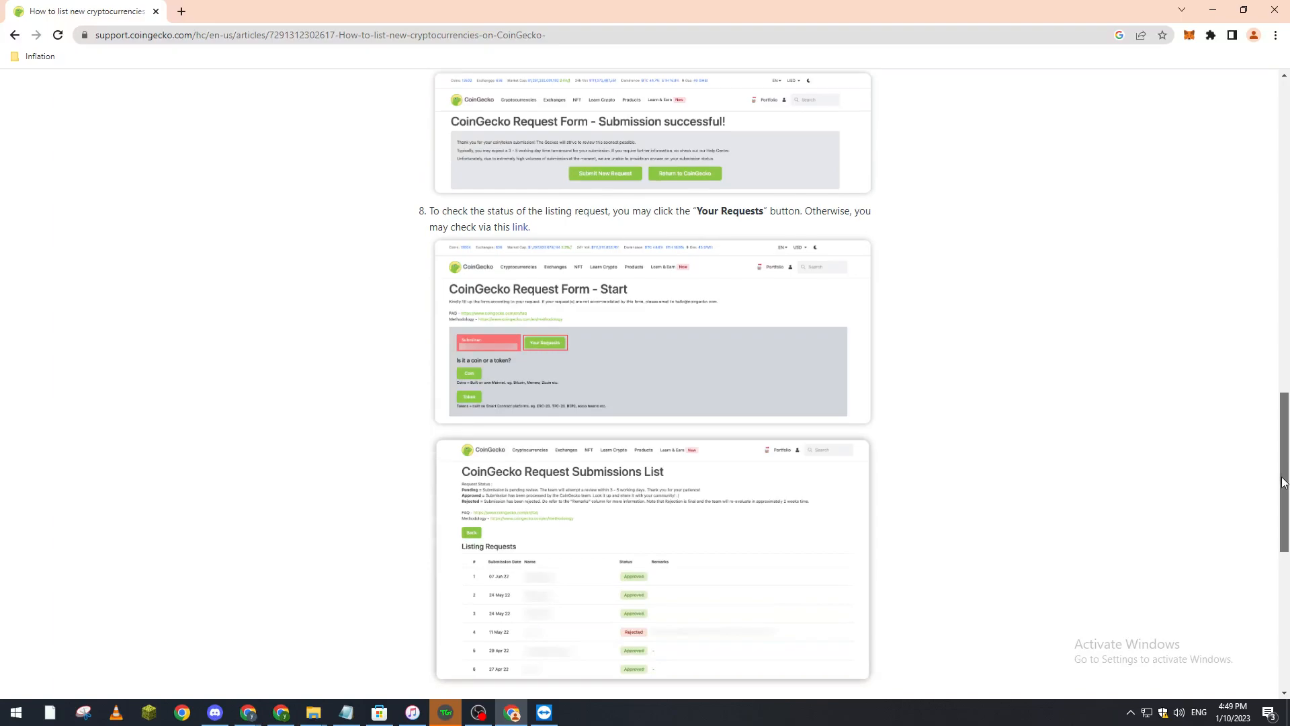
pyautogui.scroll(-3)
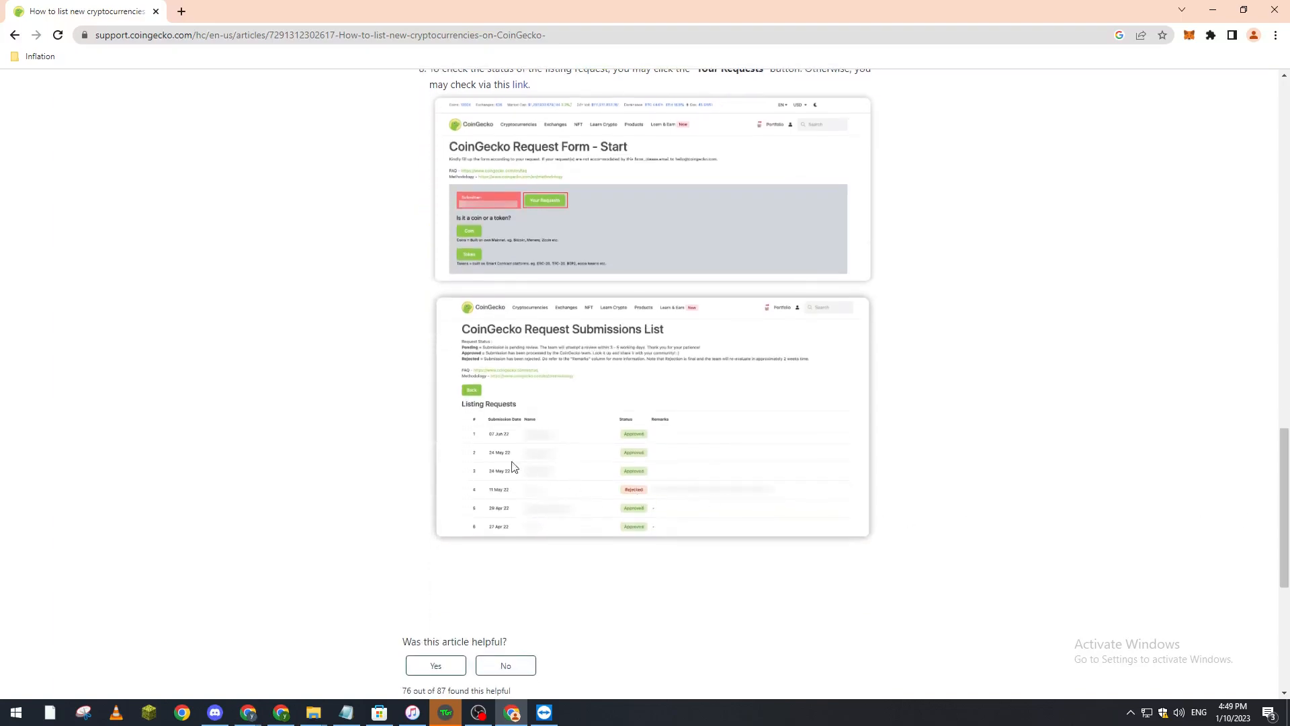
pyautogui.moveTo(627, 447)
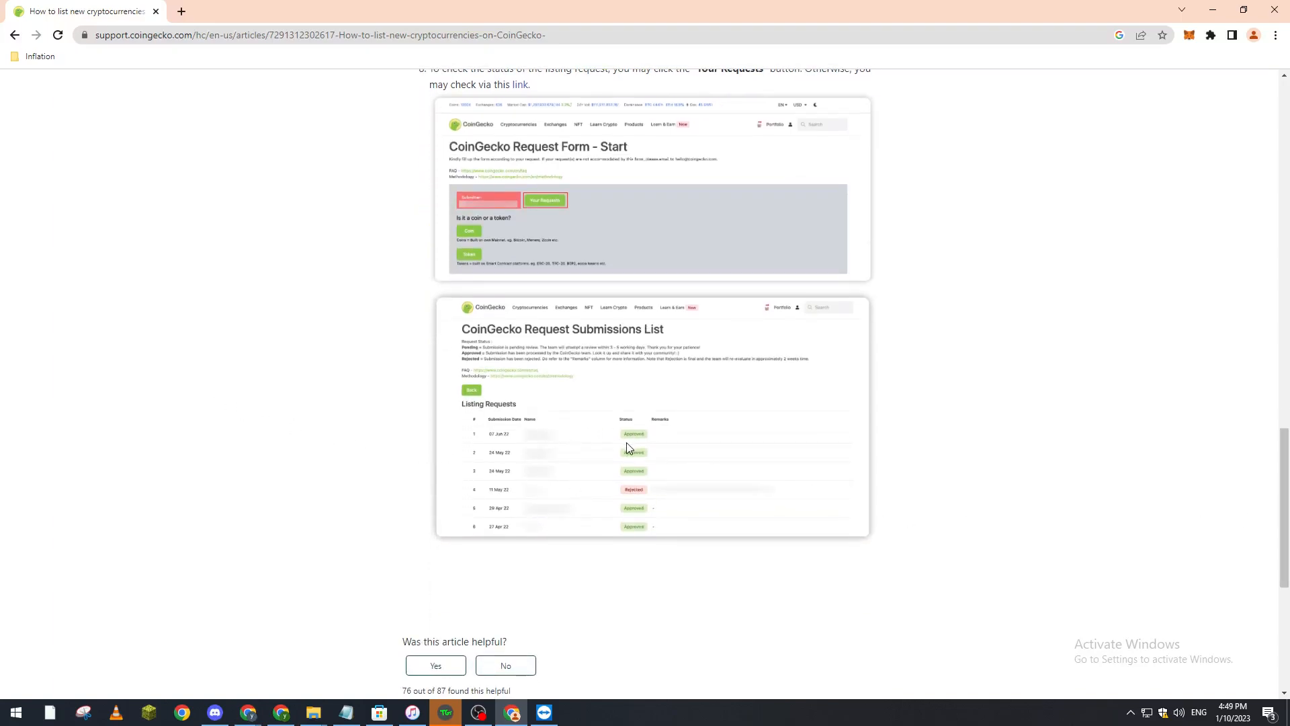
pyautogui.moveTo(617, 419)
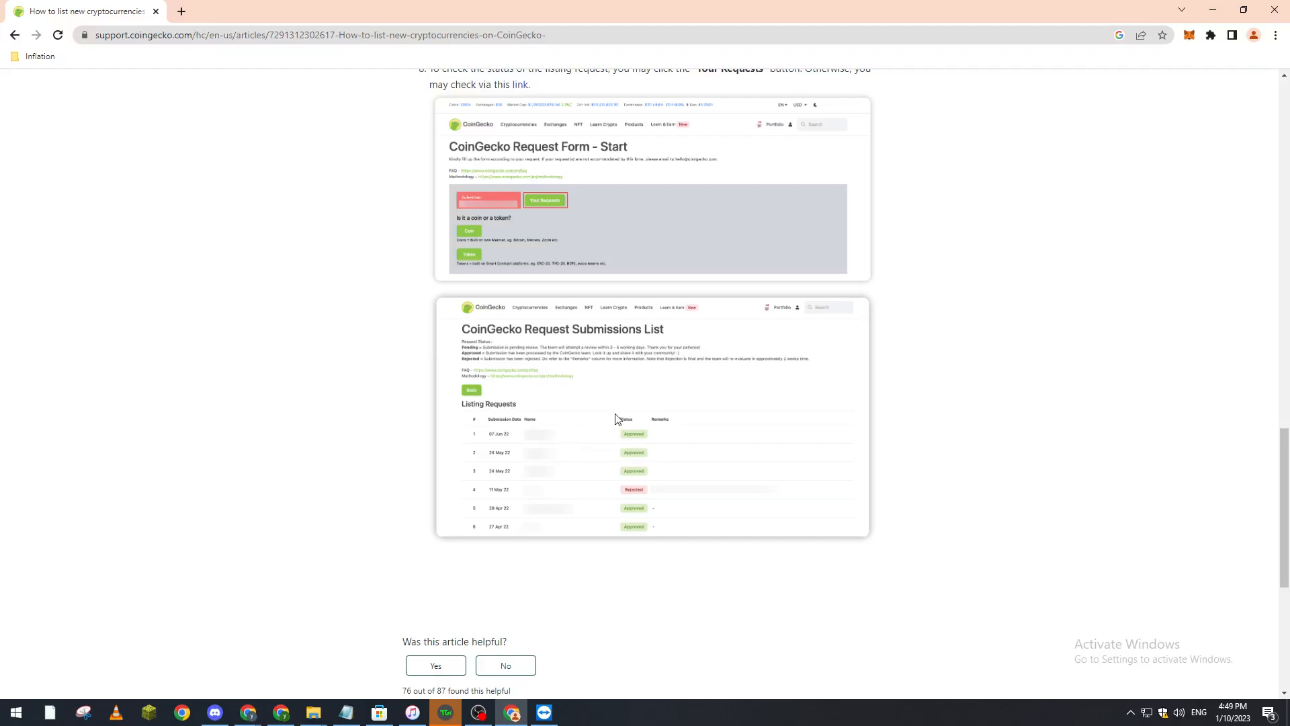